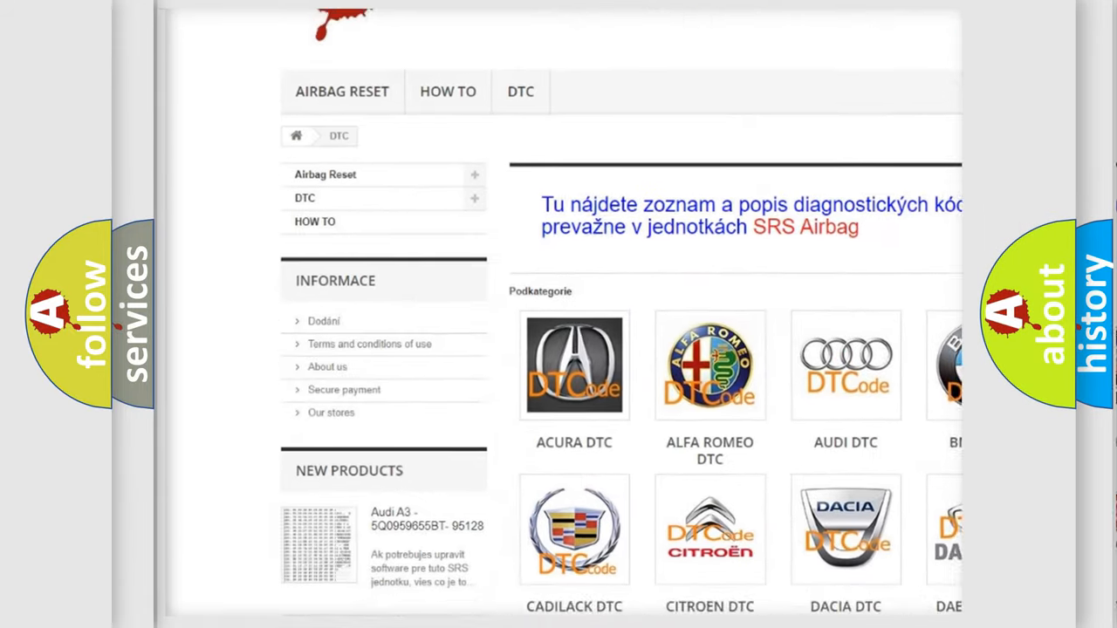
pyautogui.scroll(-3)
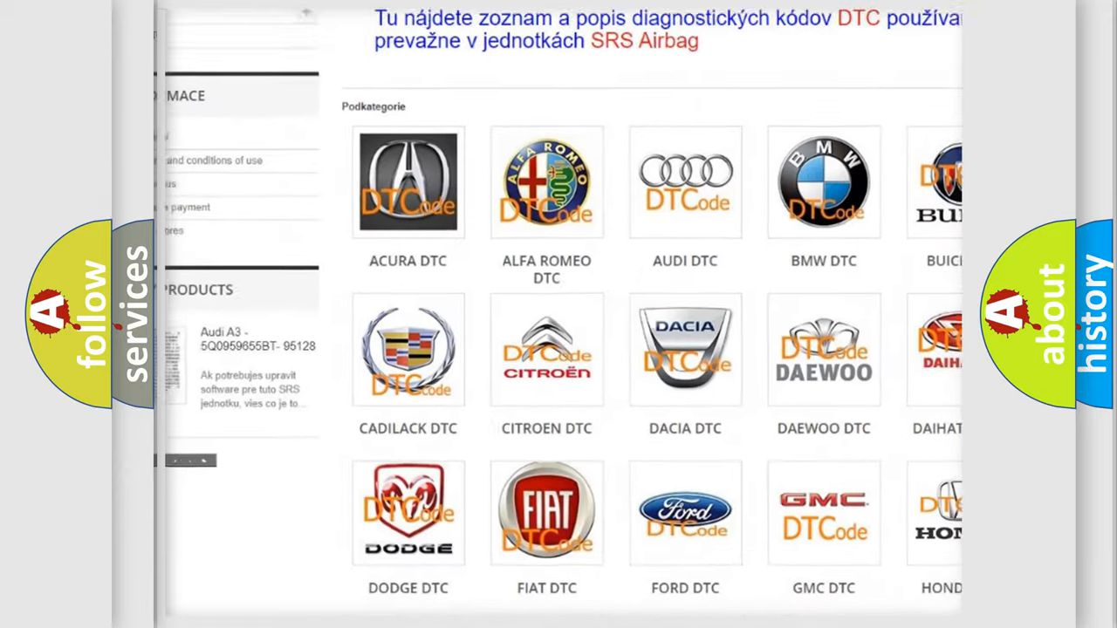